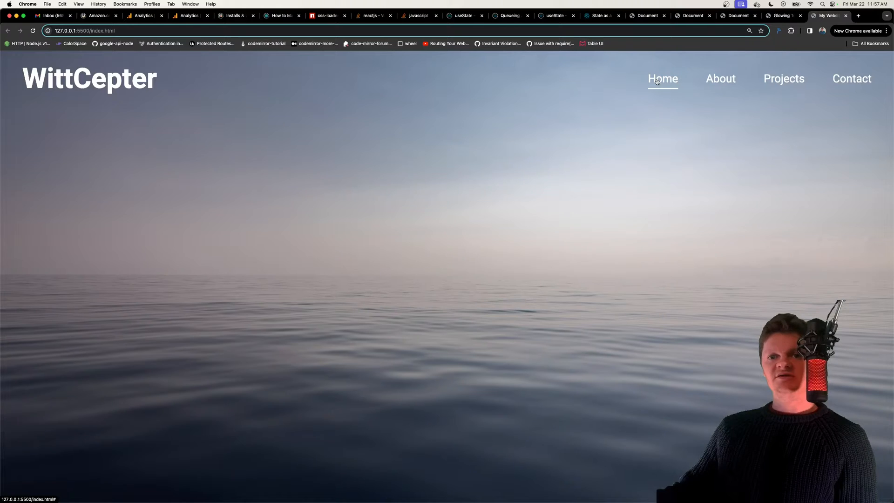
pyautogui.moveTo(109, 89)
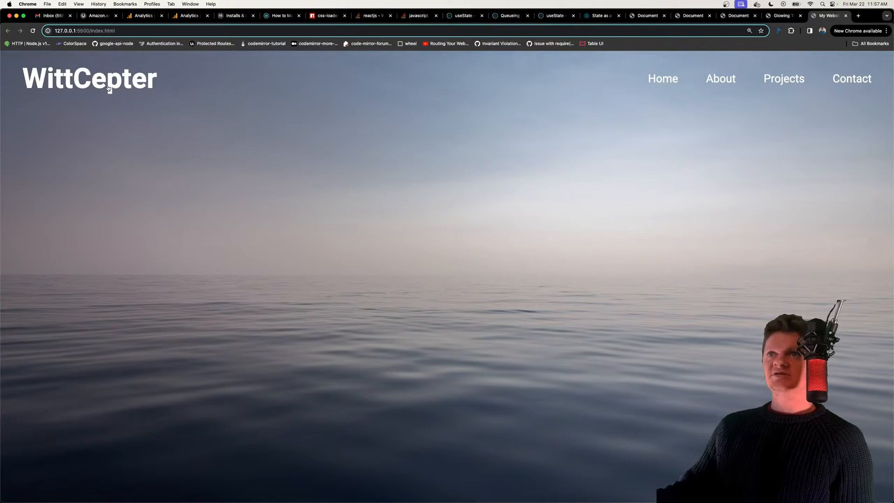
pyautogui.moveTo(239, 117)
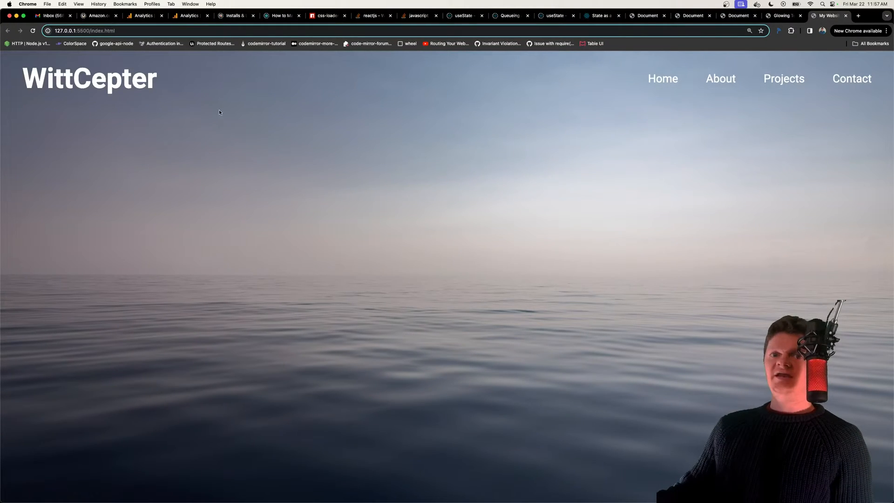
pyautogui.moveTo(468, 86)
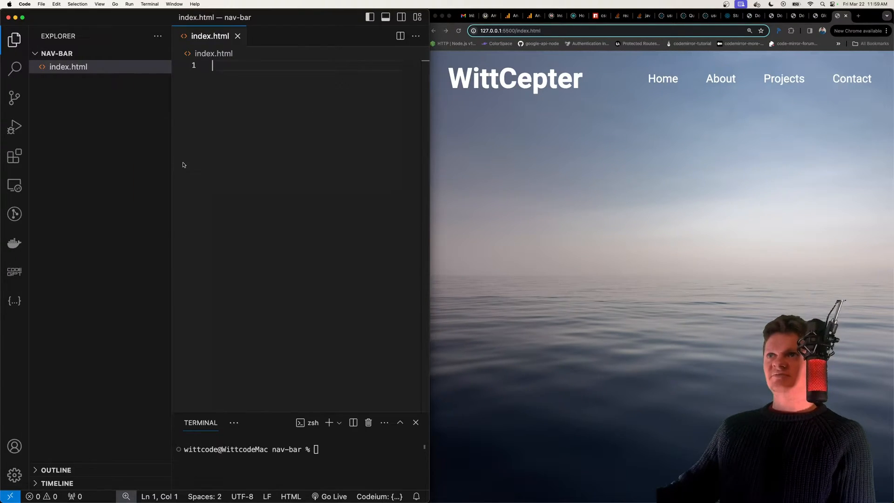
# Step: Add index.html markup: WittCepter logo and Home, About, Projects, Contact links, served with Go Live
pyautogui.click(13, 39)
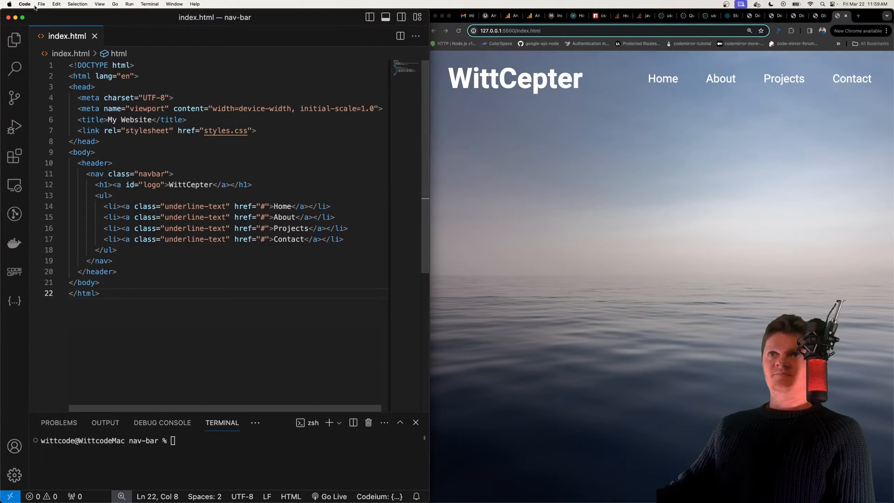
pyautogui.click(15, 39)
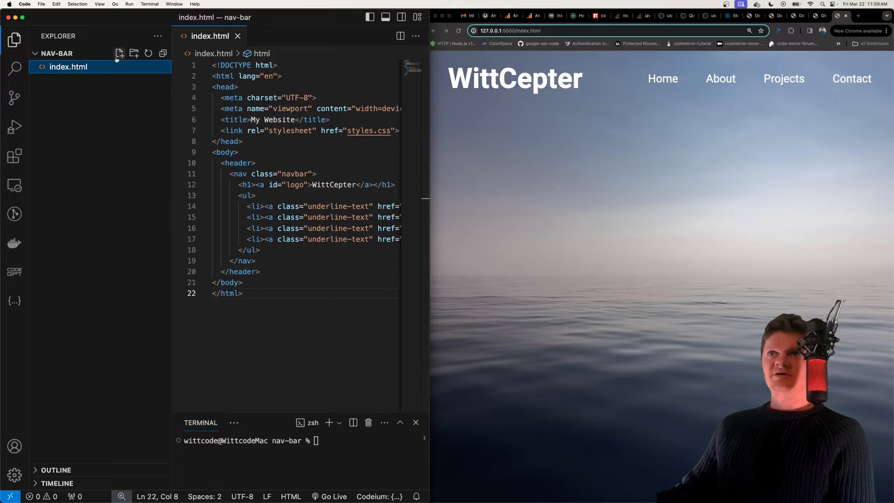
pyautogui.click(334, 496)
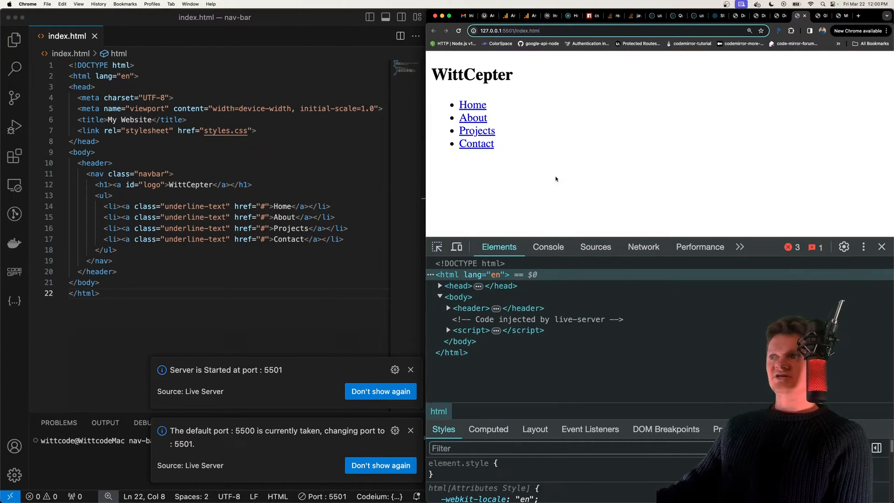
pyautogui.click(126, 184)
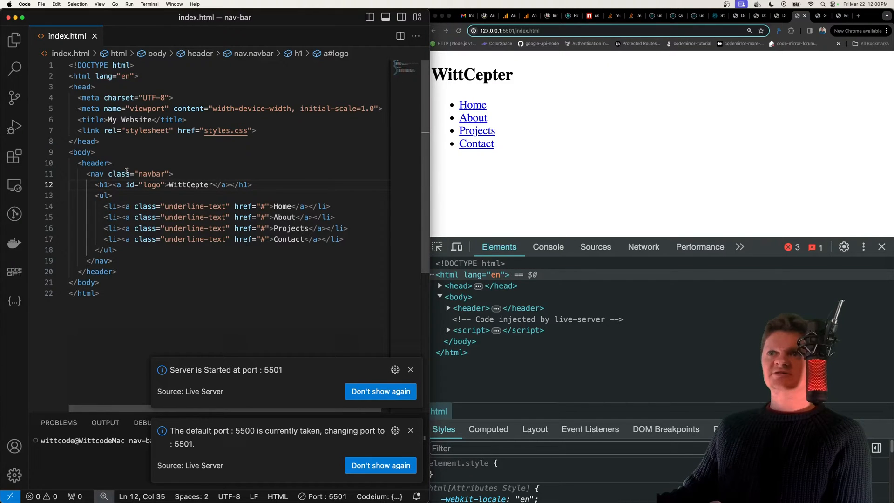
pyautogui.moveTo(94, 163)
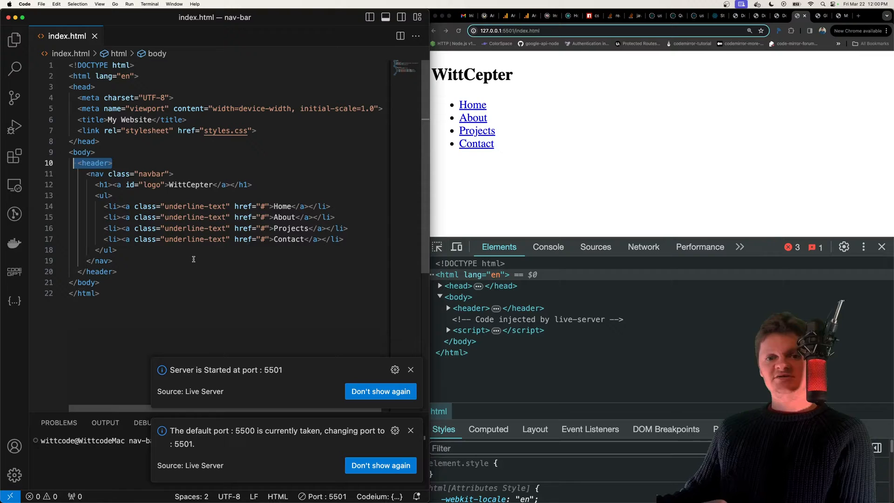
pyautogui.click(112, 261)
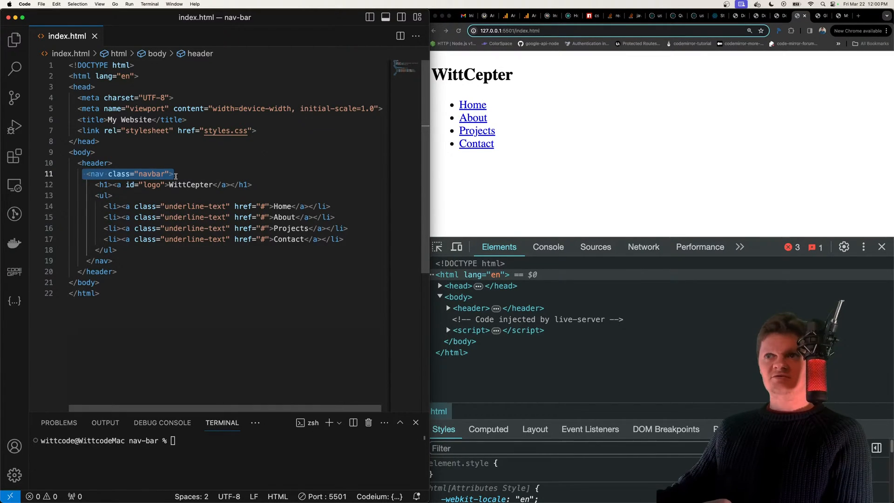
pyautogui.moveTo(119, 174)
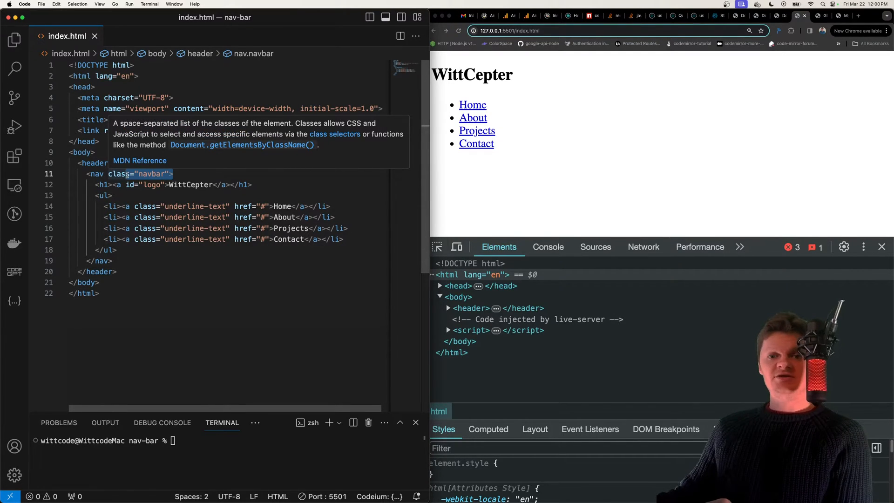
pyautogui.click(148, 217)
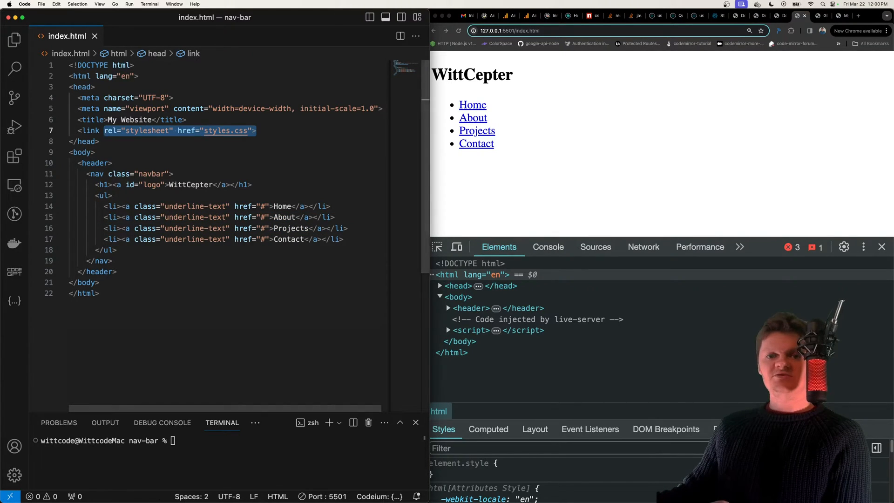
pyautogui.click(251, 184)
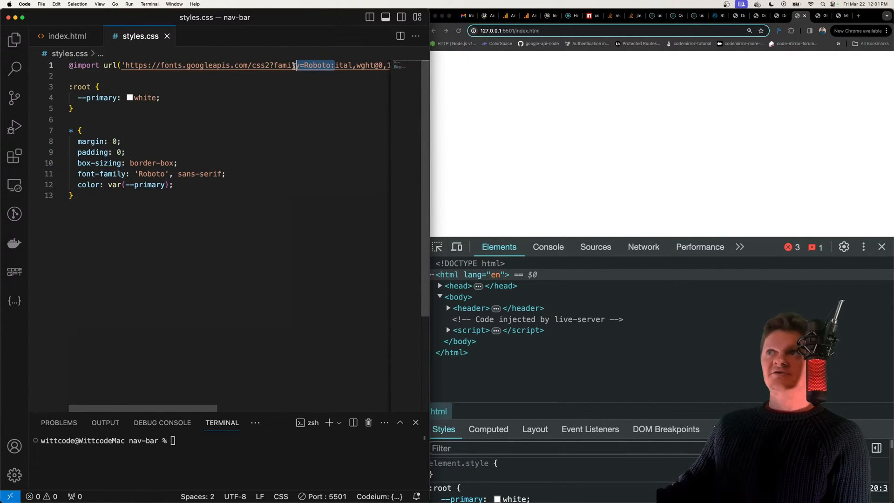
pyautogui.click(230, 65)
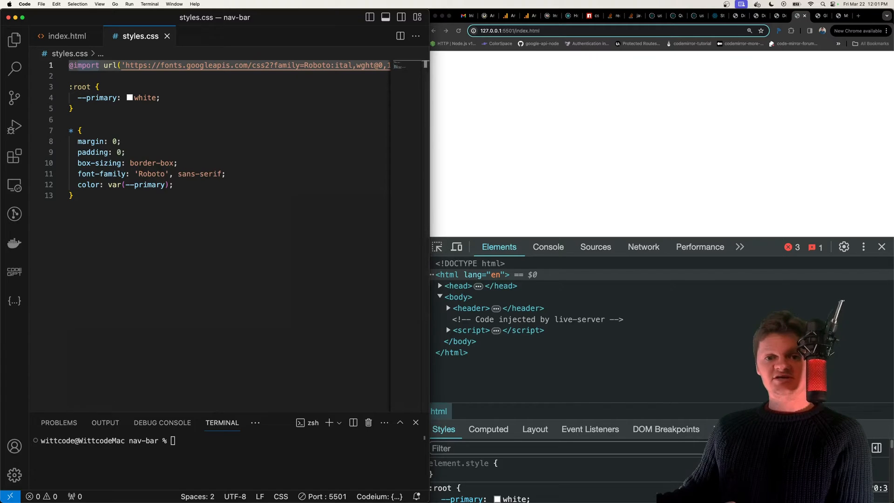
pyautogui.click(119, 98)
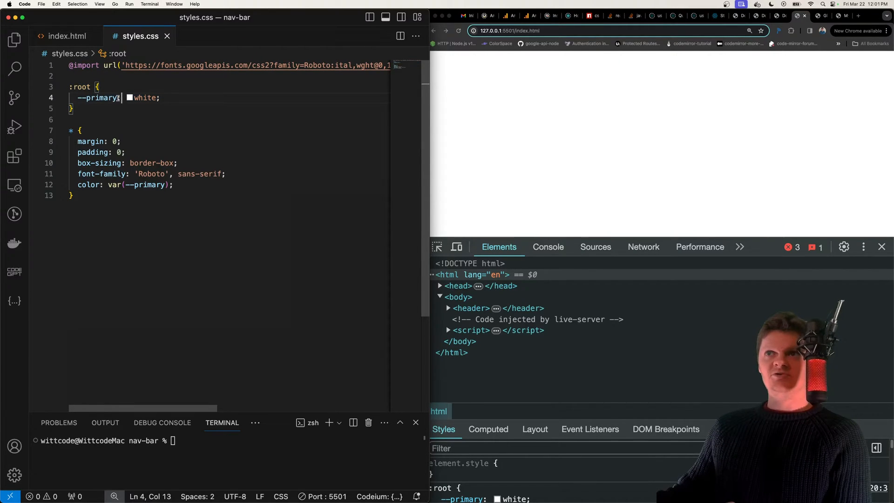
pyautogui.doubleClick(97, 97)
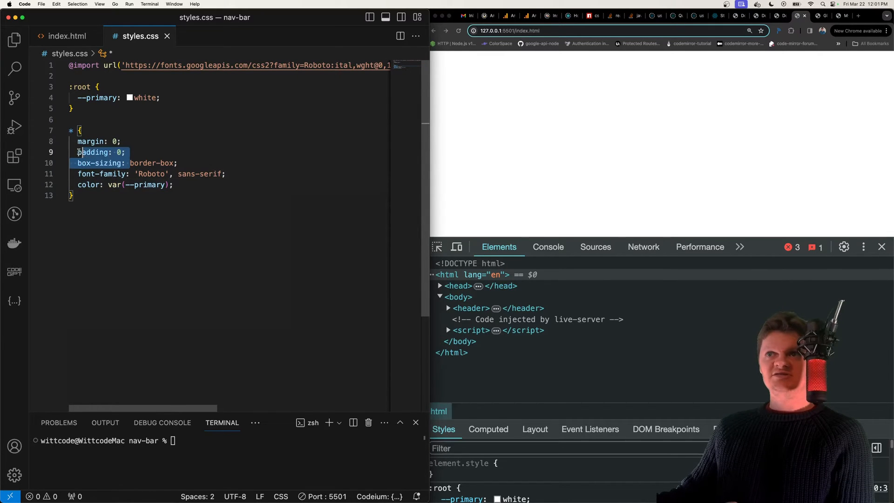
pyautogui.click(91, 141)
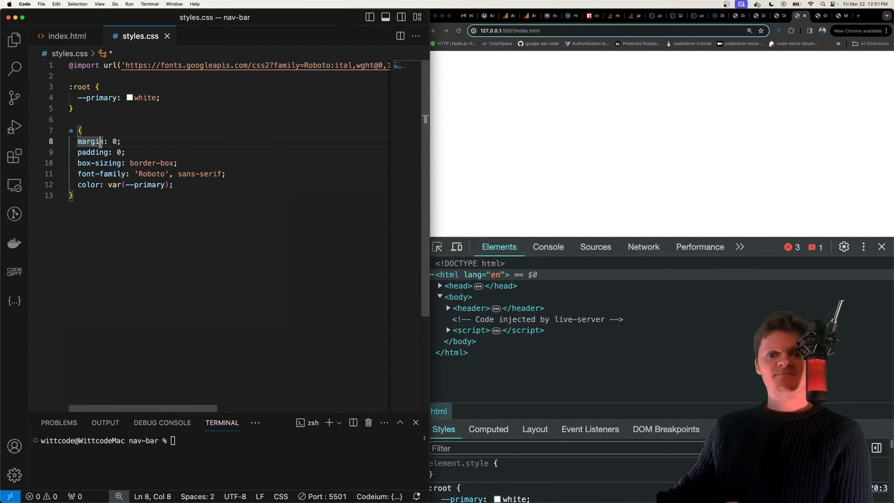
pyautogui.doubleClick(154, 163)
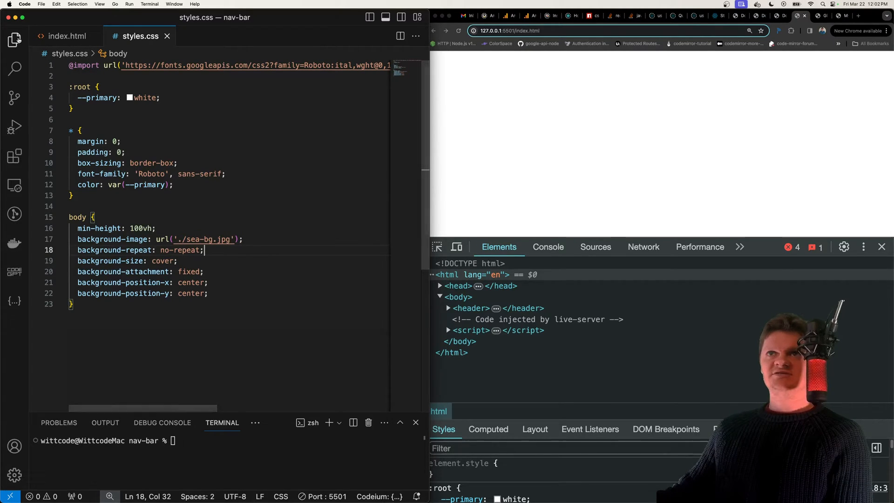
# Step: Give body min-height 100vh and a no-repeat, cover, fixed, centred sea-bg.jpg background
pyautogui.click(15, 39)
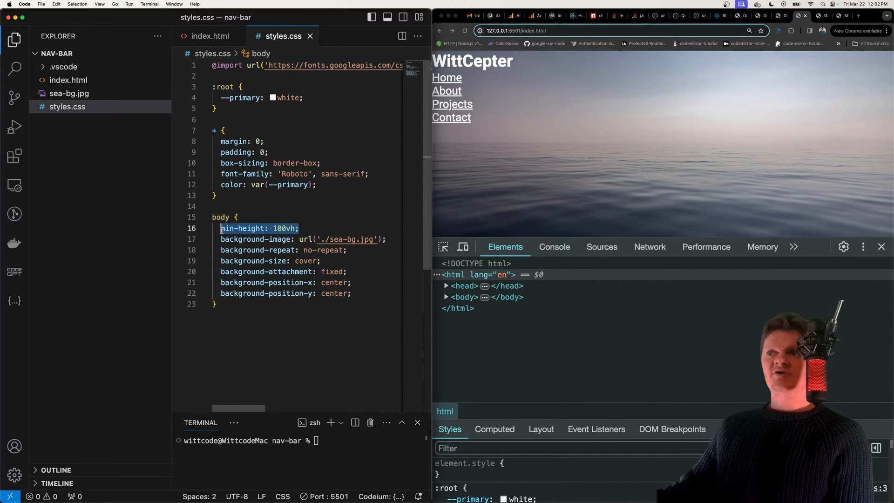
pyautogui.click(234, 228)
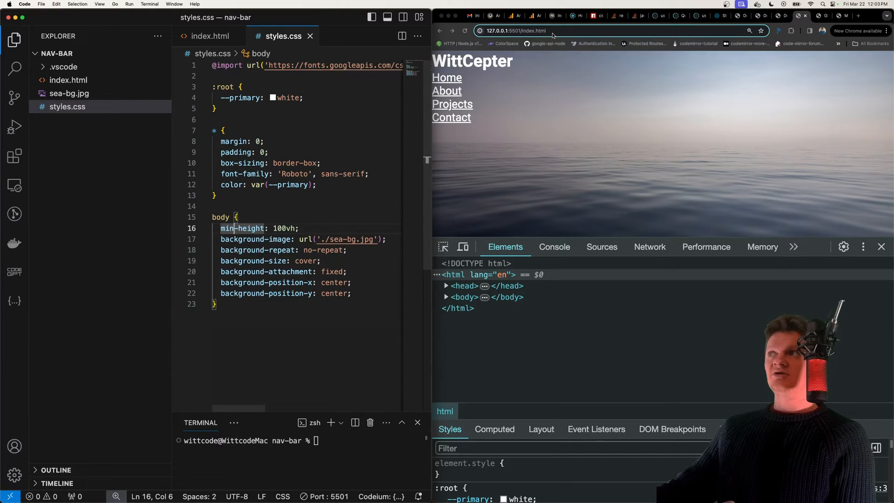
pyautogui.moveTo(586, 119)
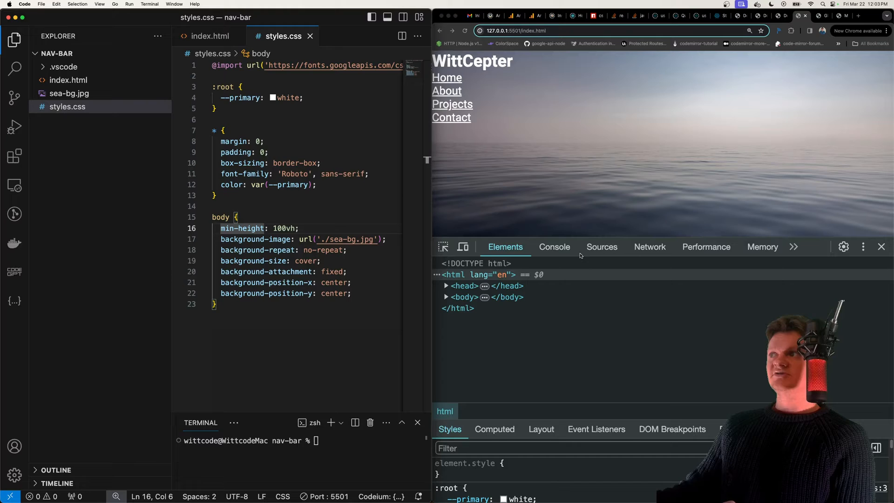
pyautogui.moveTo(584, 300)
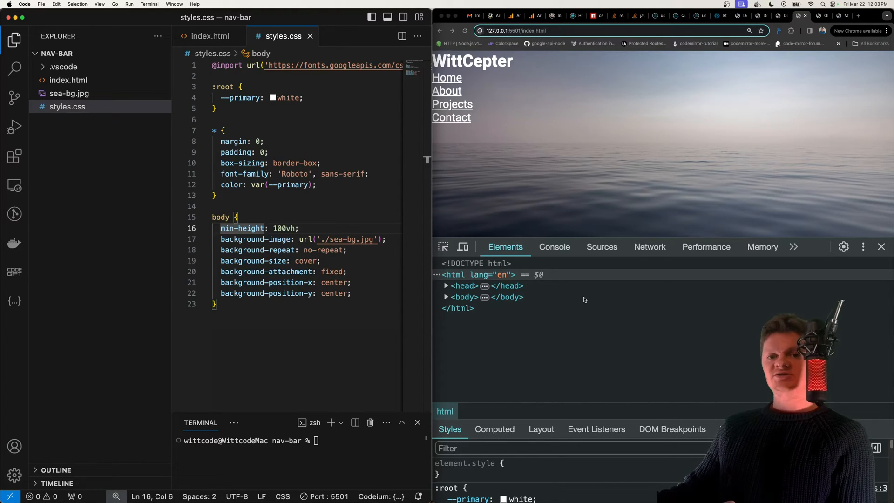
pyautogui.click(355, 293)
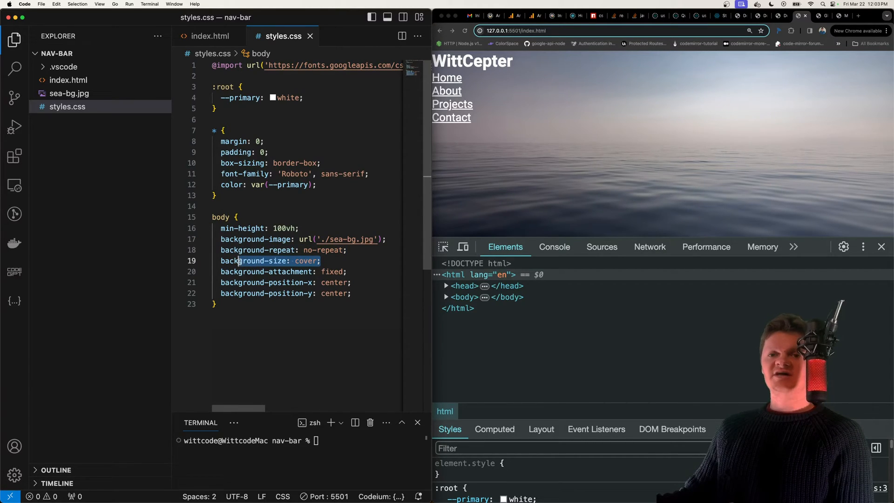
pyautogui.click(320, 261)
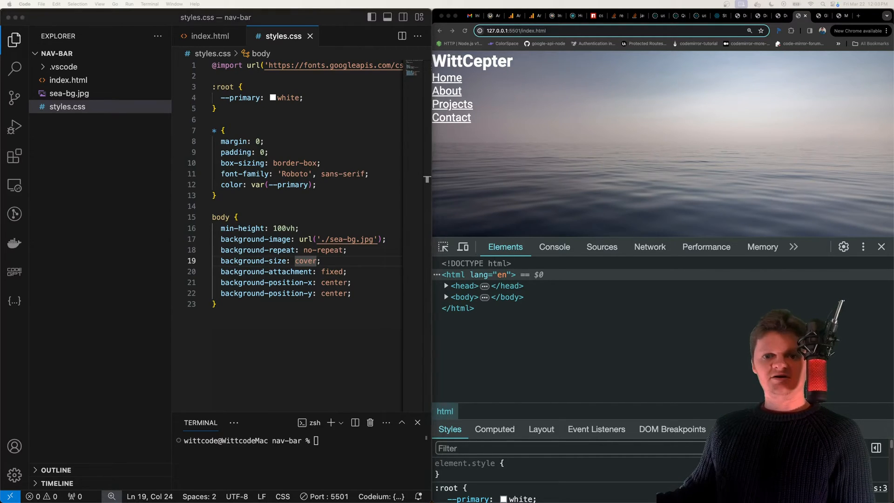
pyautogui.moveTo(130, 257)
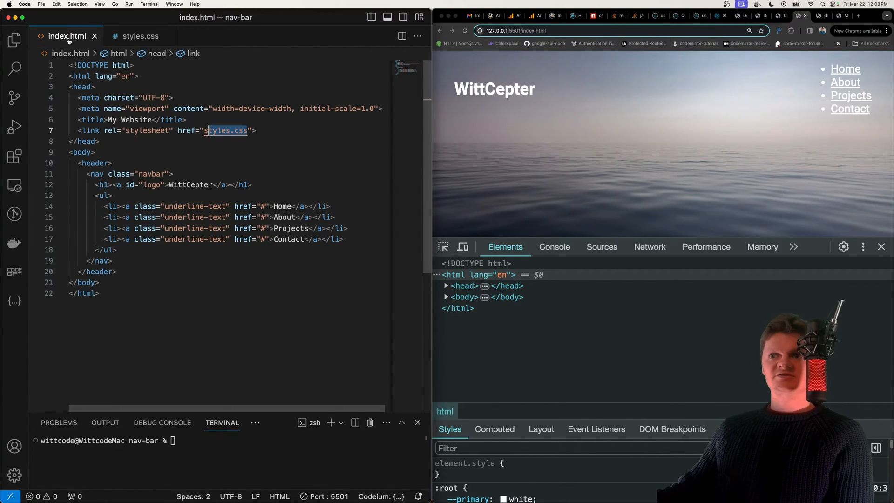
pyautogui.click(153, 174)
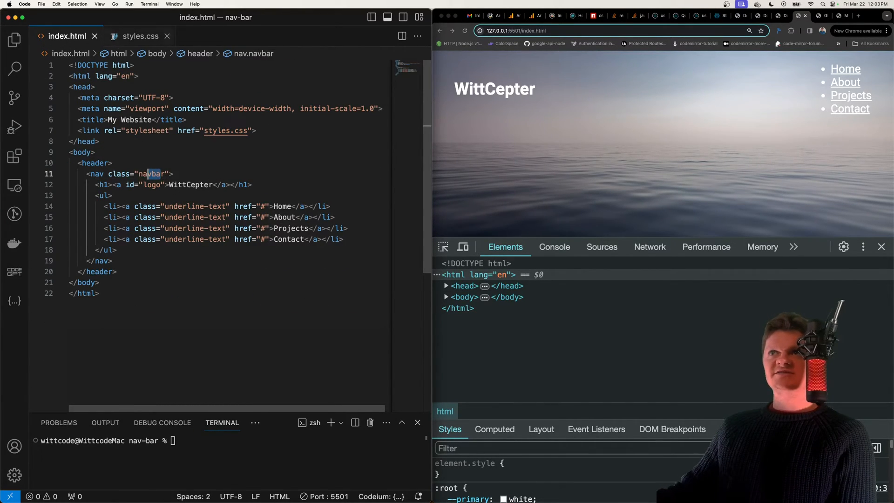
pyautogui.click(139, 35)
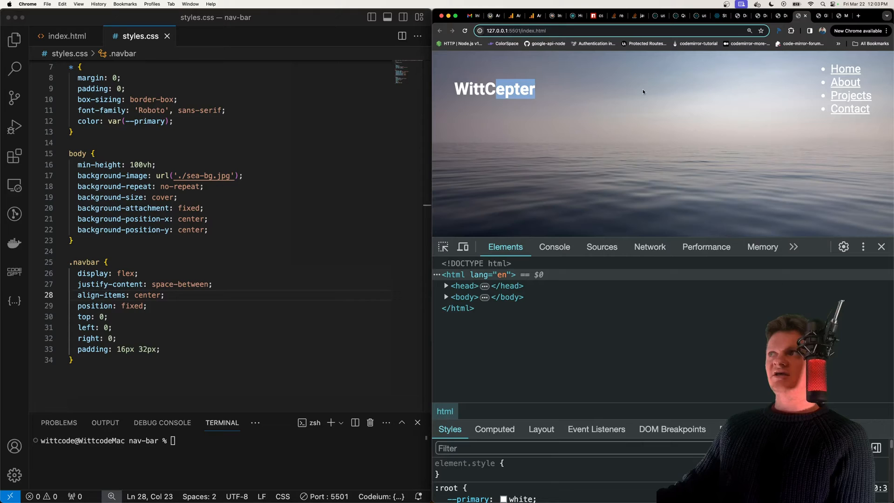
pyautogui.click(226, 284)
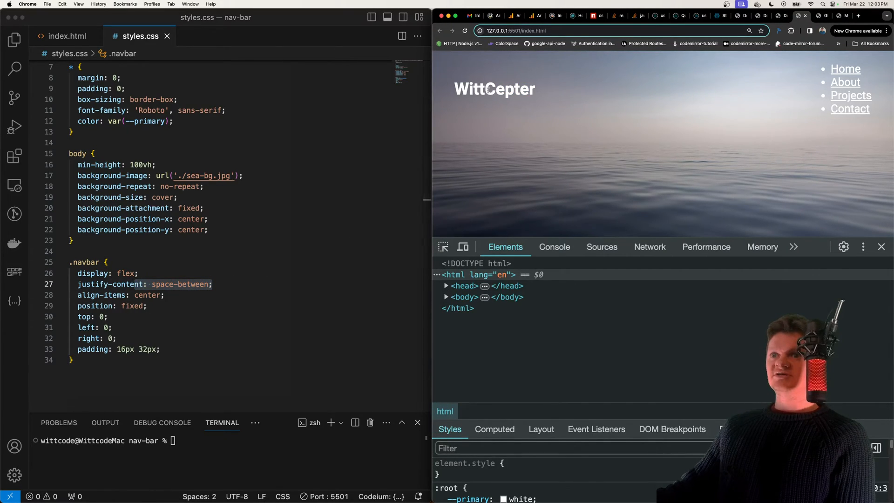
pyautogui.moveTo(809, 75)
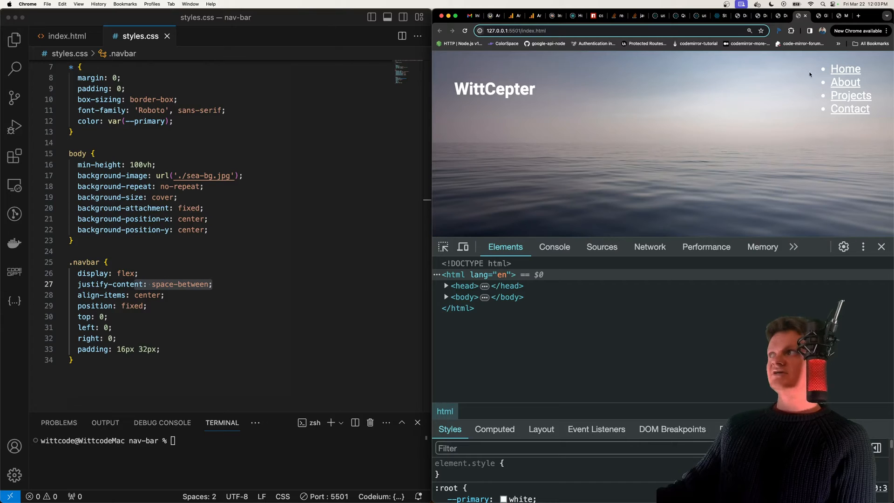
pyautogui.moveTo(761, 90)
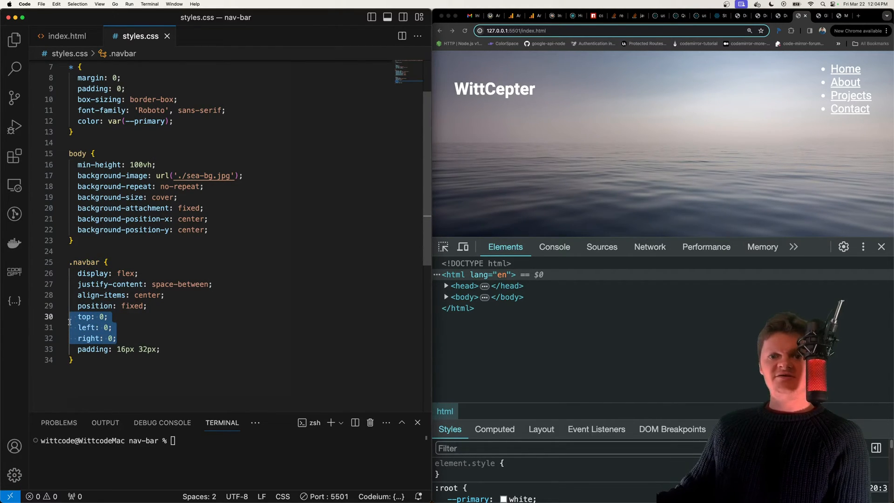
pyautogui.click(502, 79)
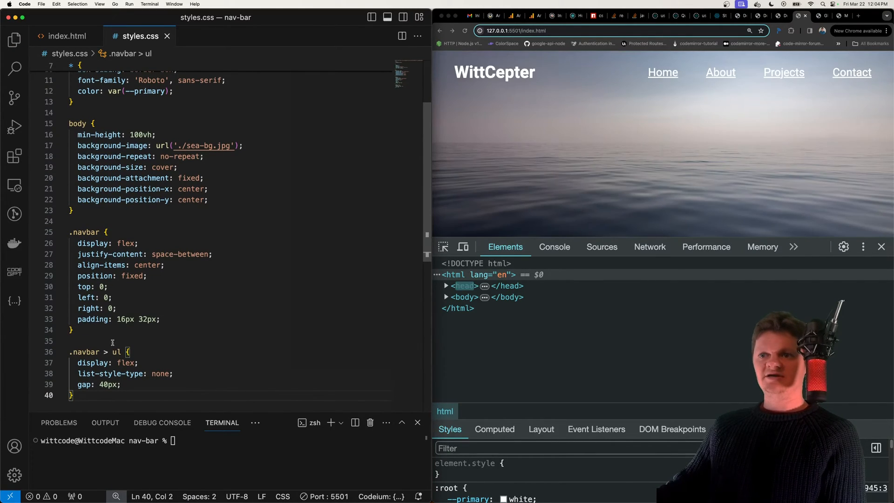
pyautogui.moveTo(112, 352)
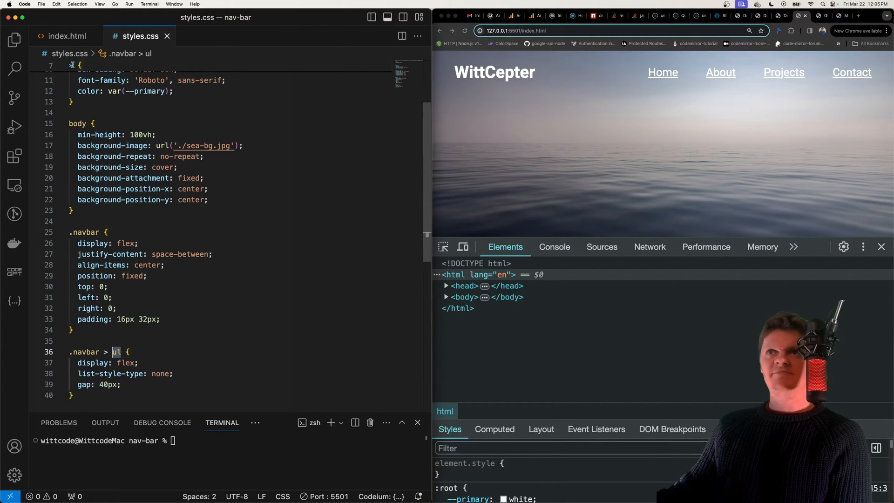
# Step: Add .navbar > ul with display flex, no list bullets and a 40px gap
pyautogui.click(63, 36)
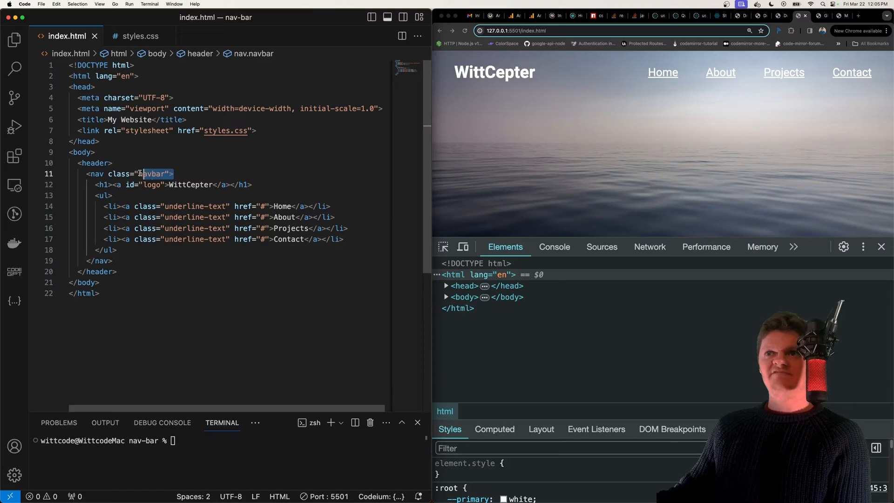
pyautogui.click(105, 195)
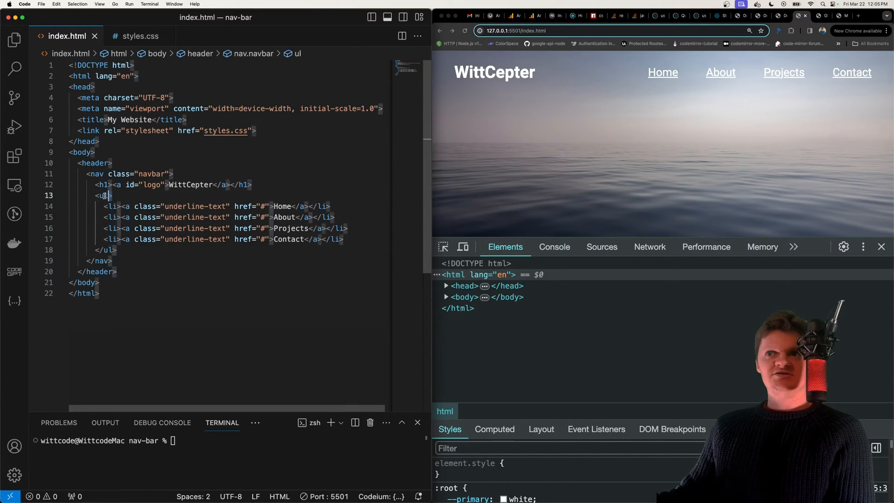
pyautogui.click(112, 195)
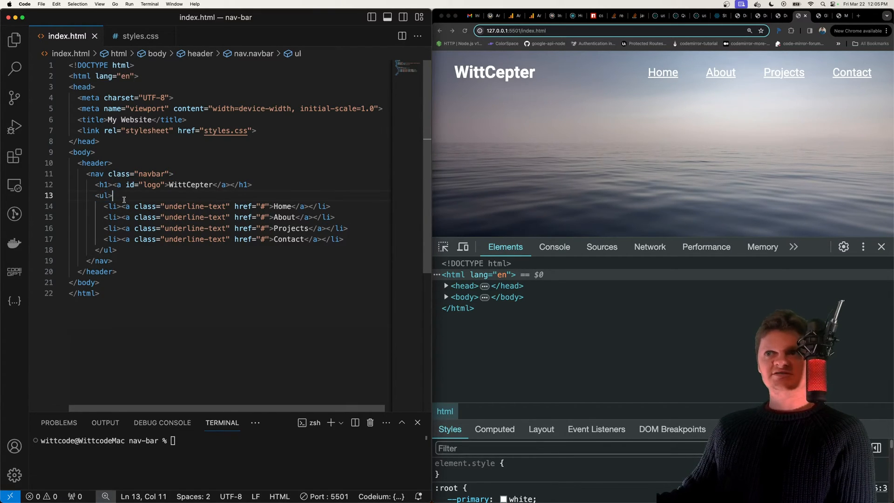
pyautogui.click(140, 36)
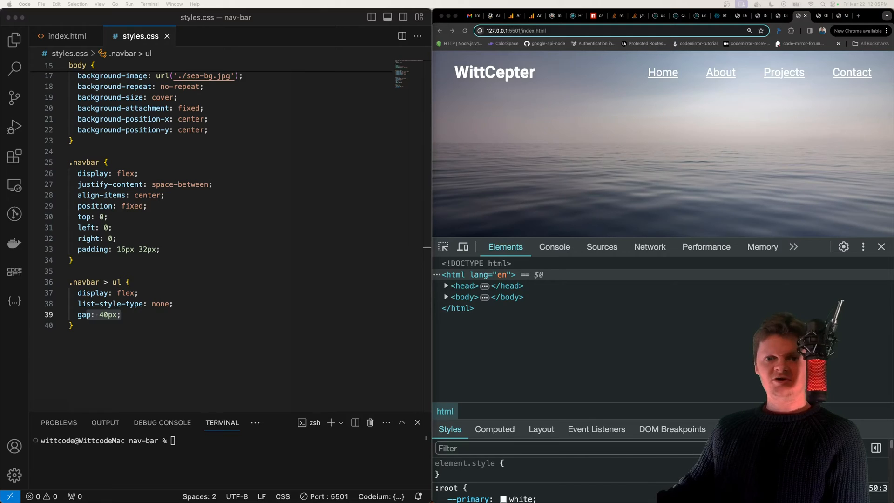
# Step: Add #logo with 40px font and no underline, plus #logo:hover with a pointer cursor
pyautogui.click(73, 325)
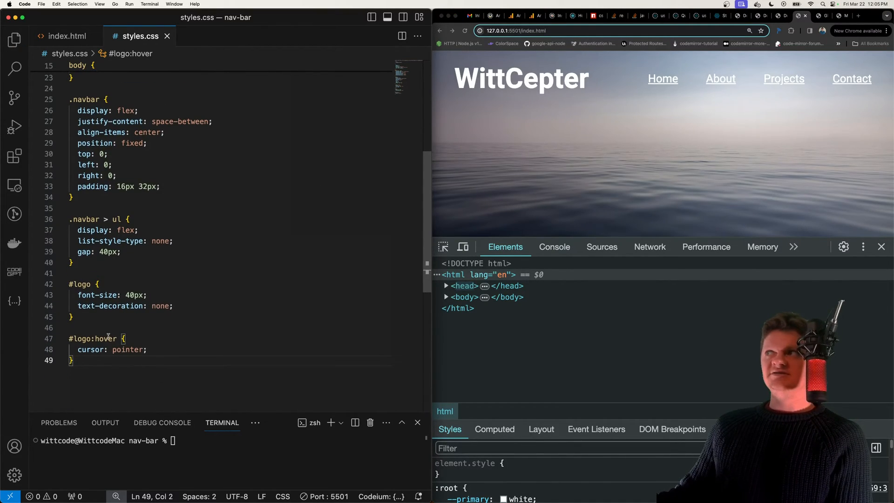
pyautogui.click(67, 35)
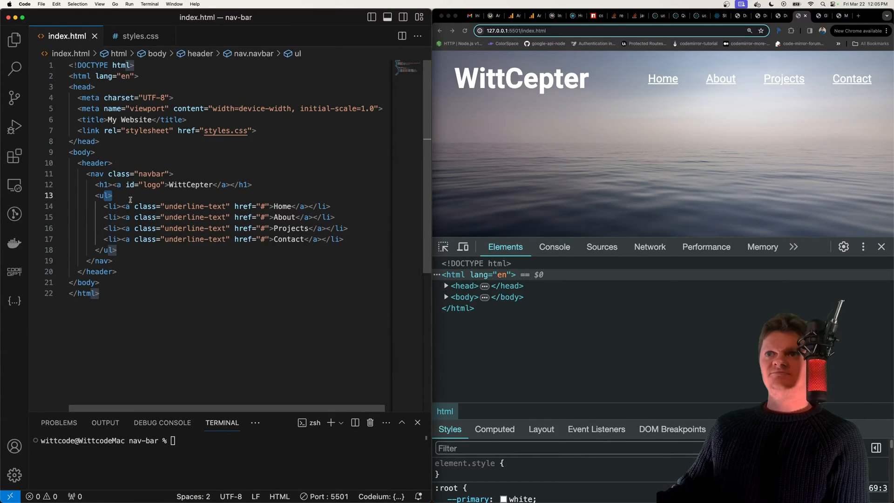
pyautogui.click(140, 36)
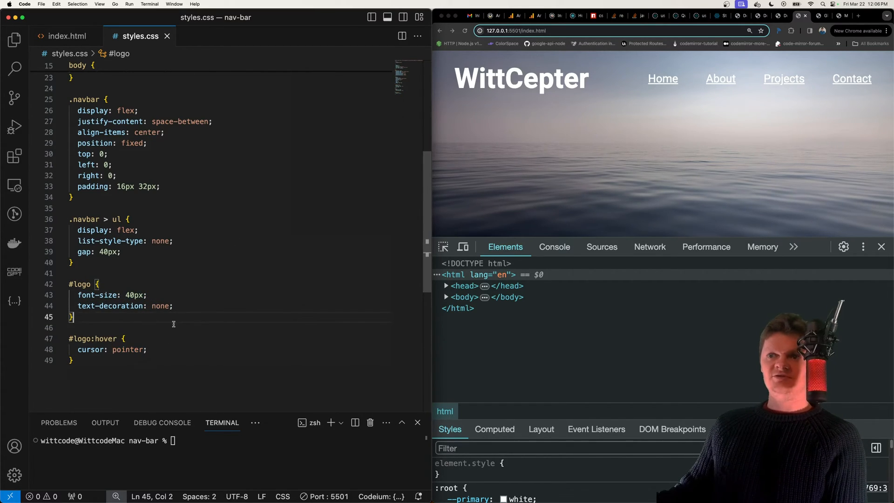
pyautogui.click(564, 92)
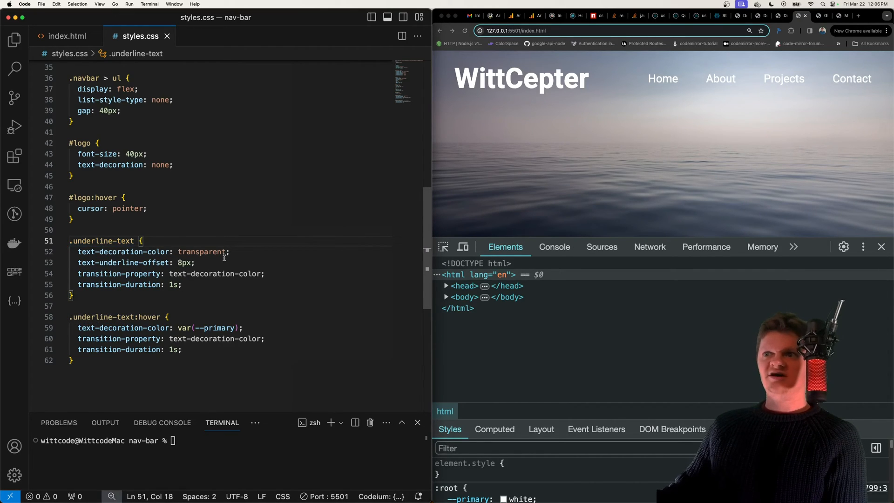
# Step: Add .underline-text with transparent underline, 8px offset, 1s transition, and var(--primary) on hover
pyautogui.doubleClick(123, 251)
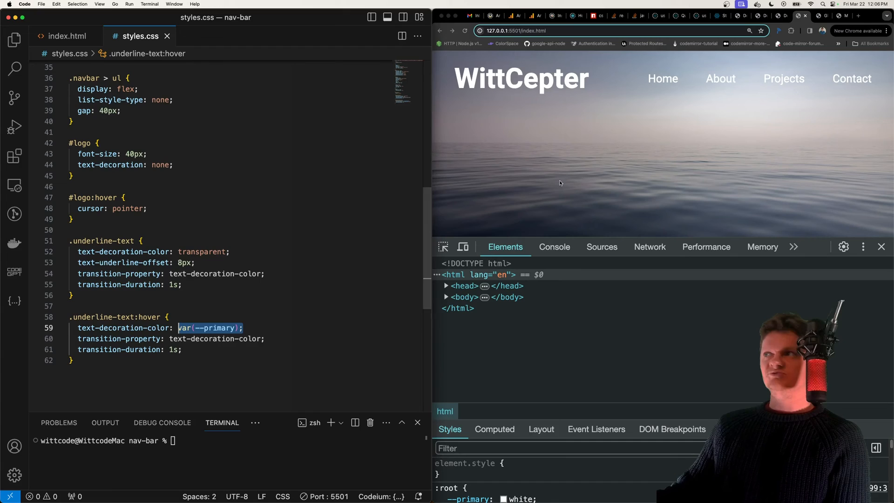
pyautogui.moveTo(721, 78)
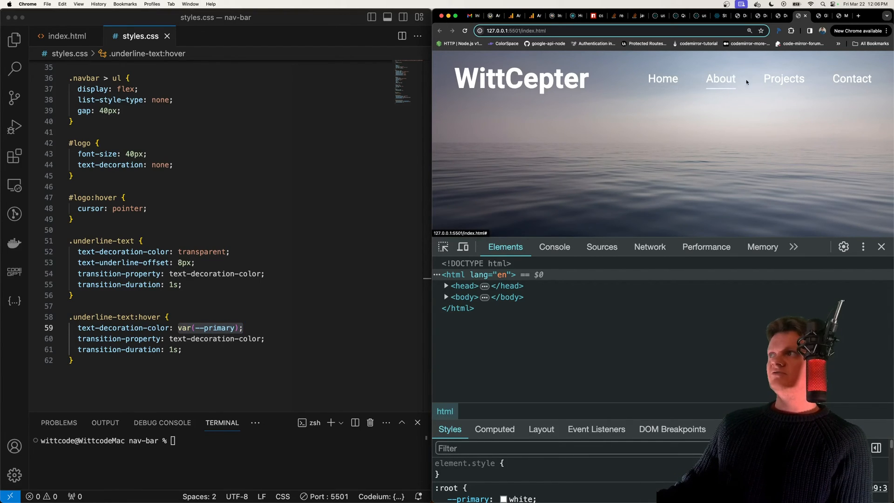
pyautogui.moveTo(193, 247)
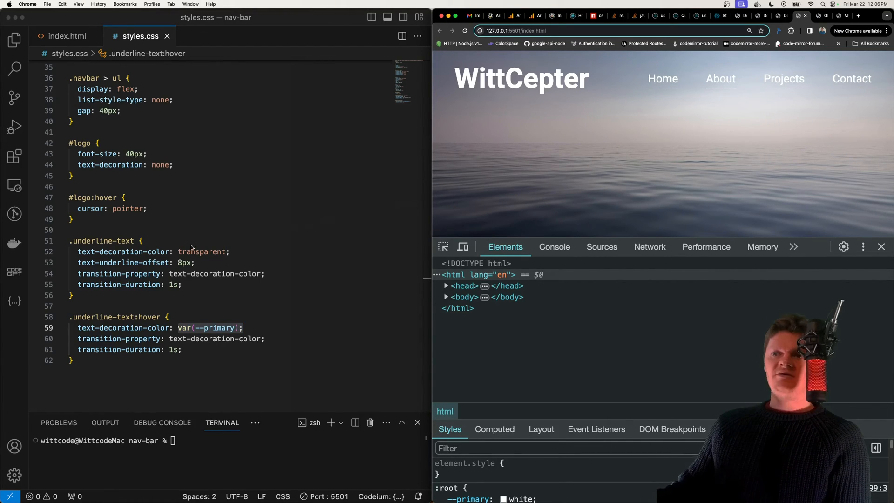
pyautogui.click(193, 350)
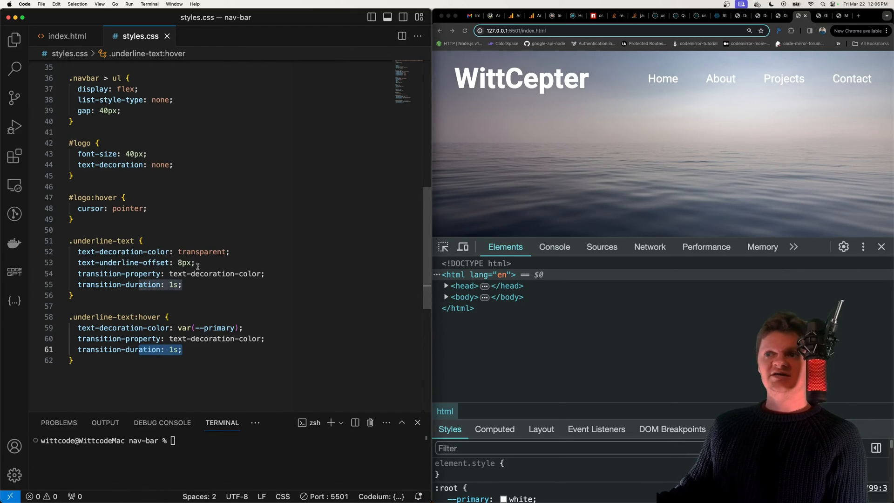
pyautogui.click(183, 285)
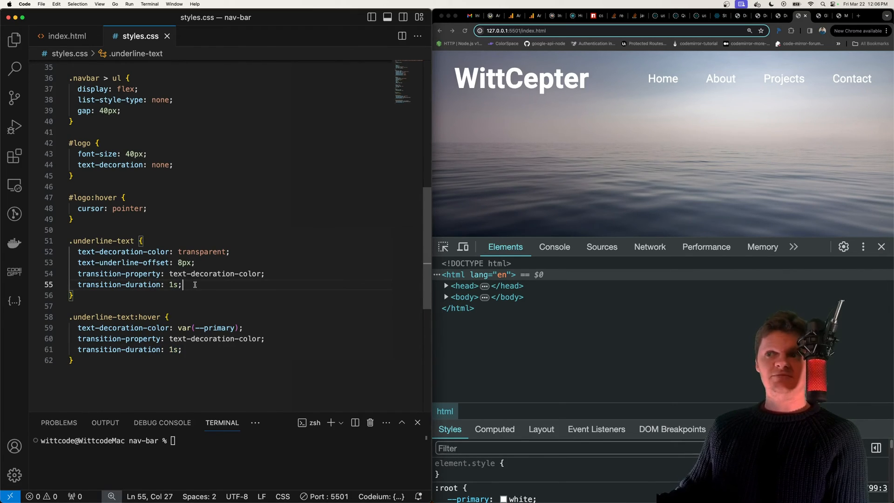
pyautogui.doubleClick(118, 252)
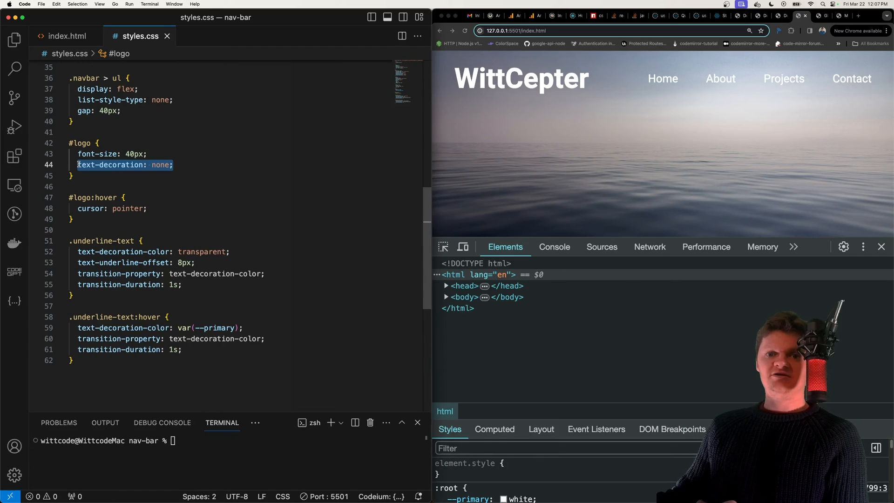
pyautogui.click(127, 208)
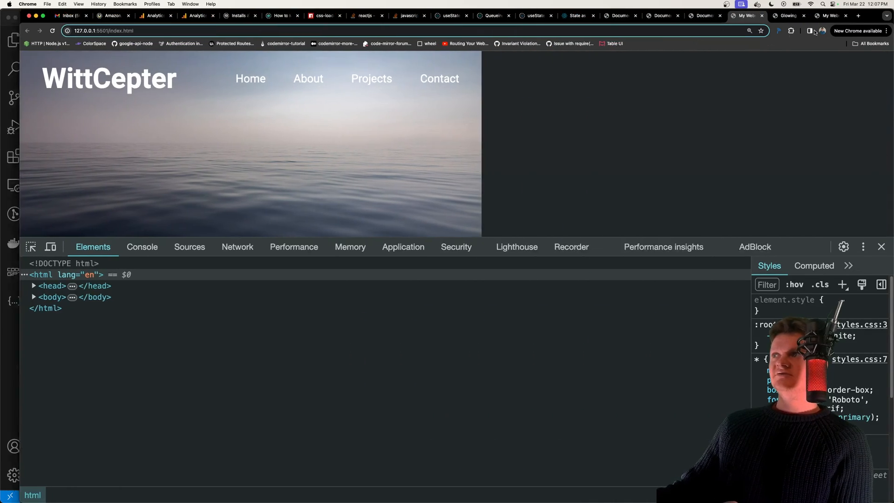
# Step: Close Chrome's developer tools to view the page full width
pyautogui.click(881, 246)
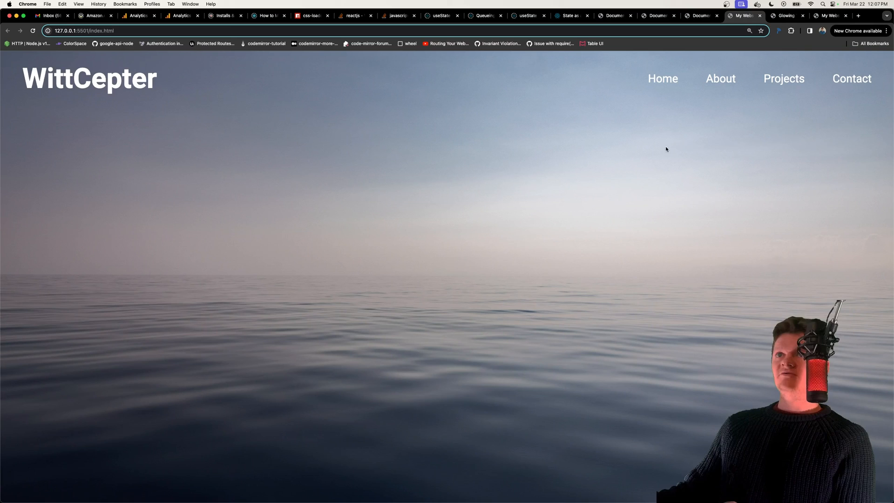